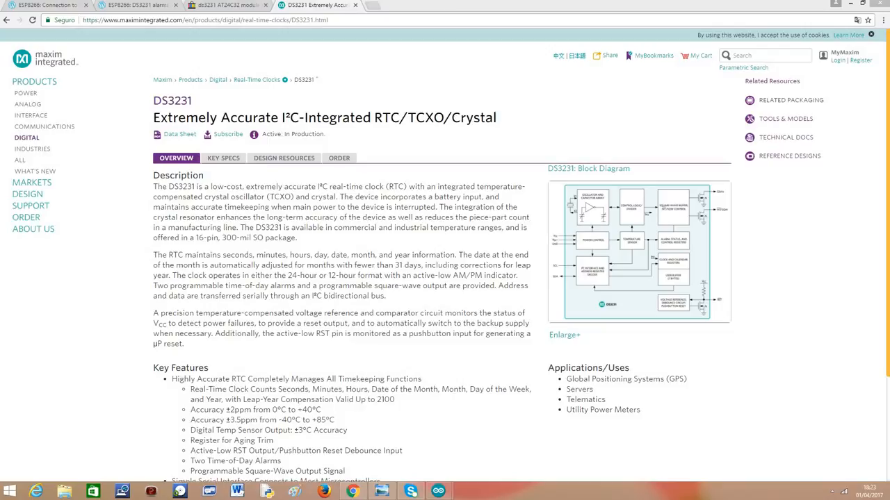
Step: Expand the Rtc by Makuna entry in the DS3231 library search to confirm version 2.0.0 is installed
left_click(222, 5)
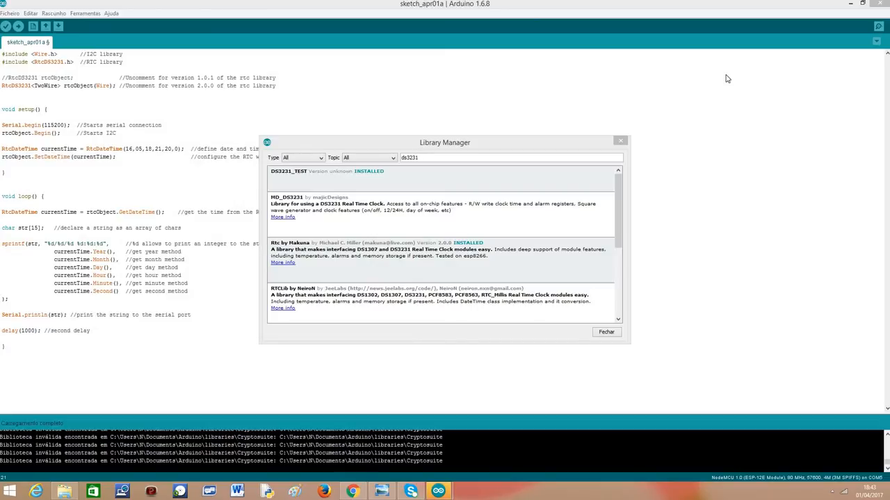
mouse_move(385, 267)
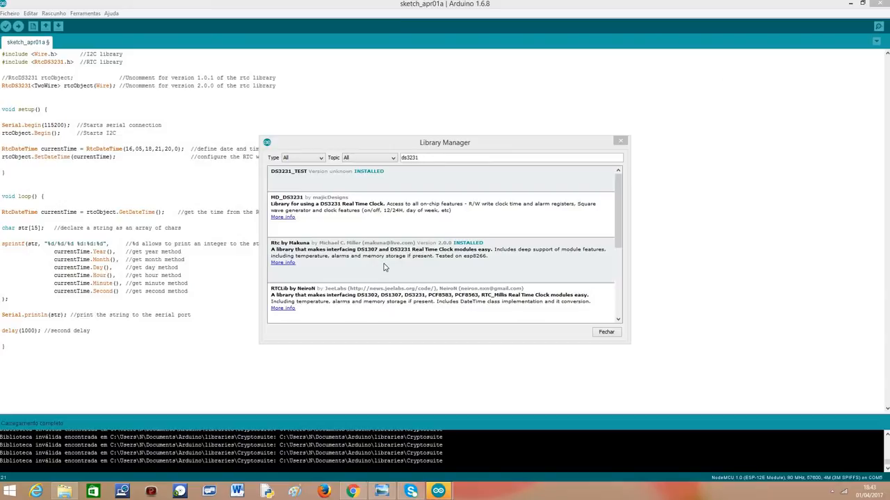
left_click(382, 255)
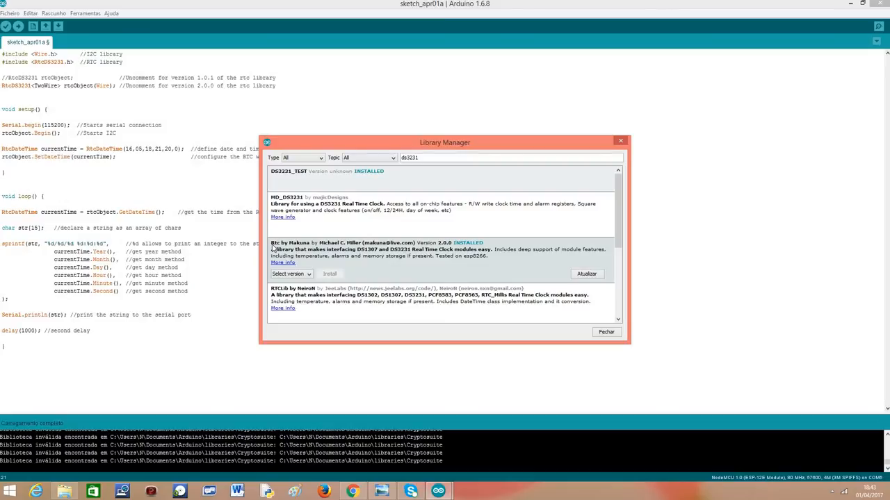
mouse_move(445, 250)
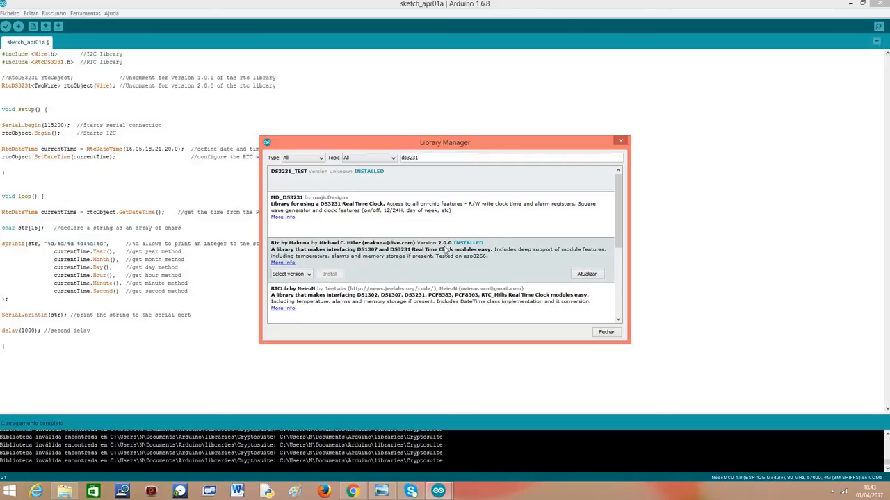
mouse_move(431, 248)
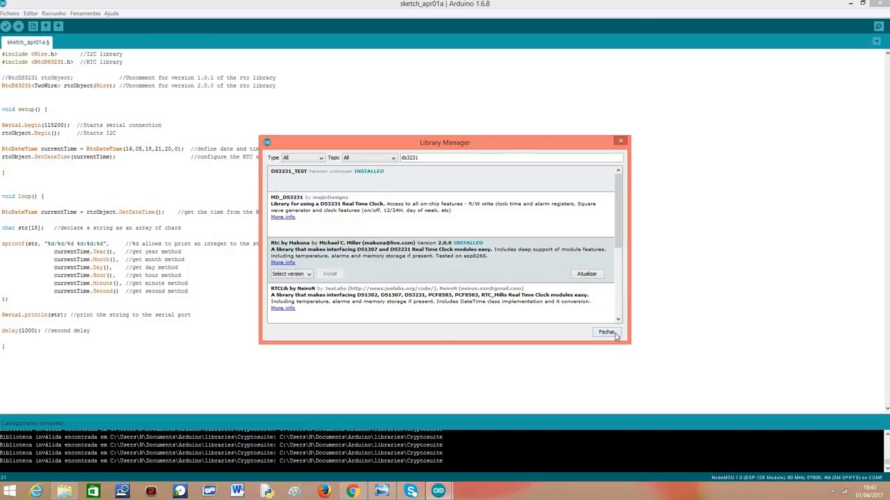
Step: Close the Library Manager with Fechar to return to the DS3231 clock sketch
left_click(606, 332)
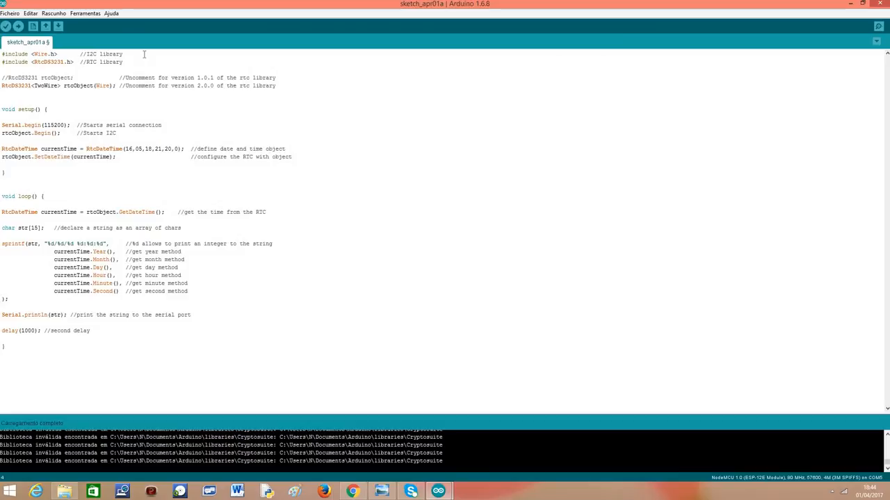
left_click(72, 77)
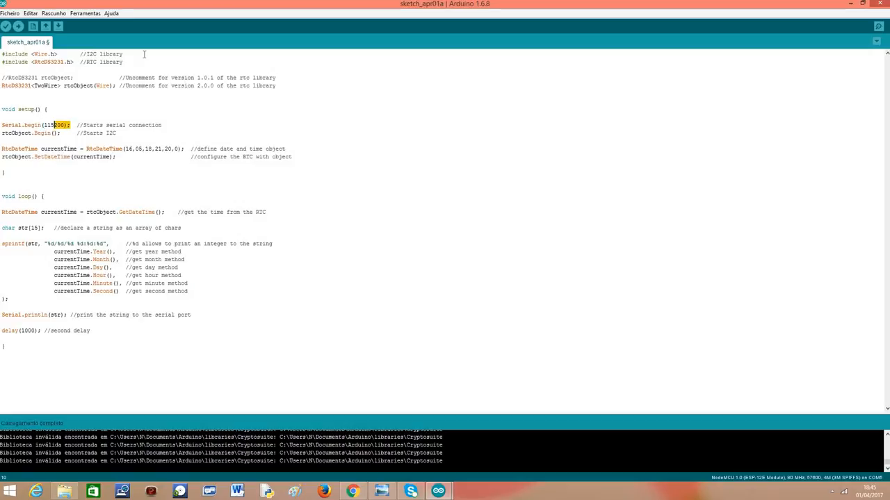
triple_click(34, 124)
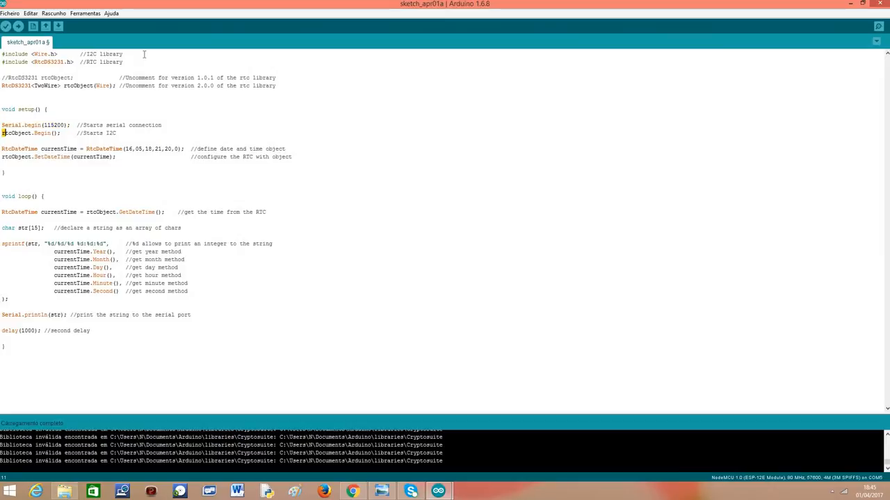
double_click(25, 133)
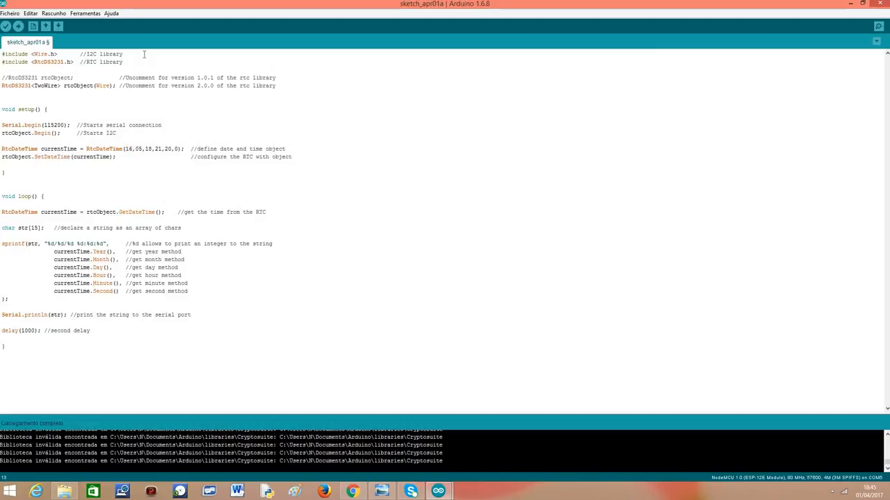
double_click(148, 148)
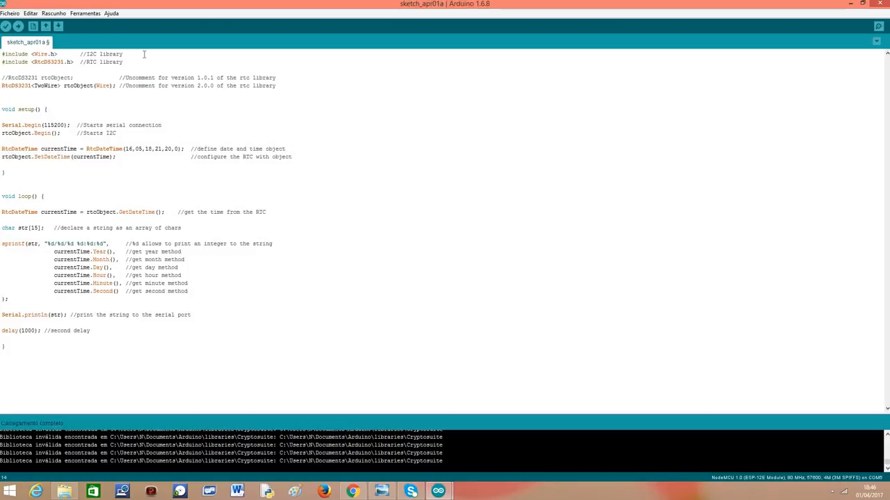
double_click(32, 157)
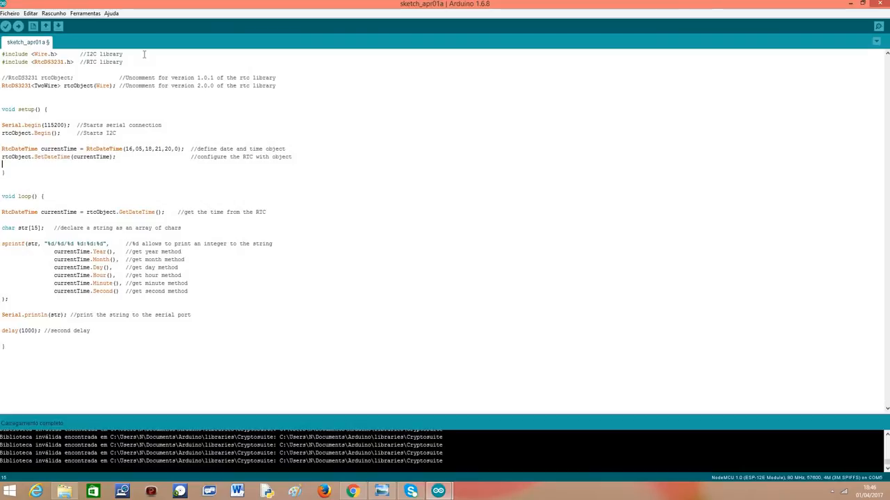
left_click(4, 202)
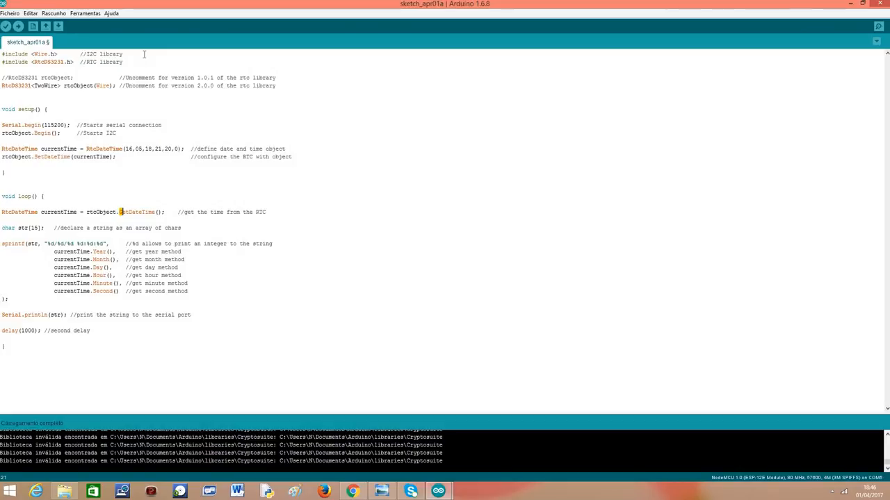
double_click(137, 212)
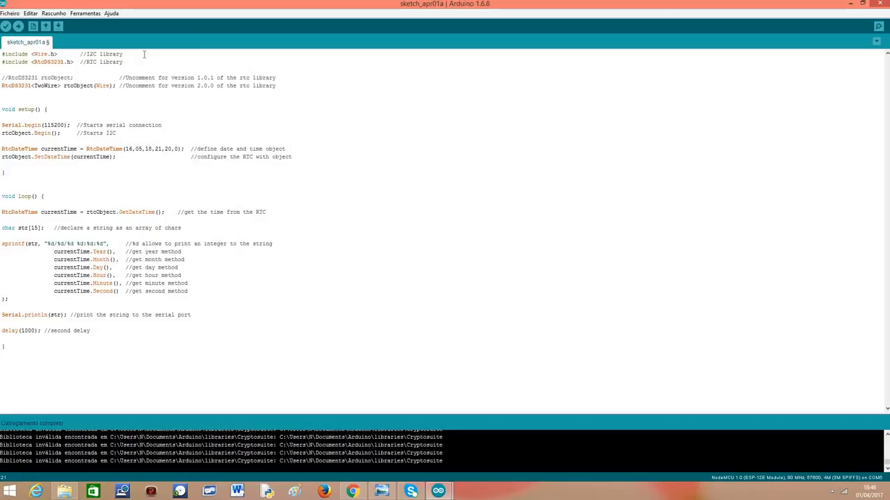
left_click(79, 212)
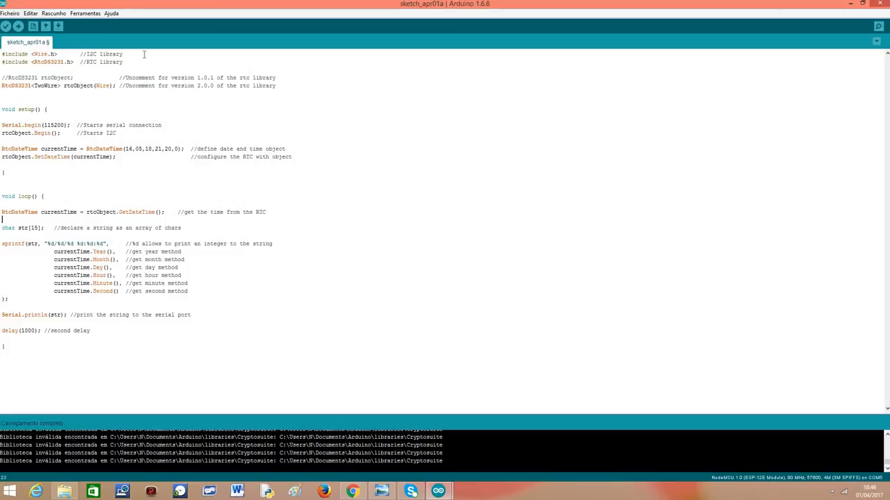
double_click(60, 212)
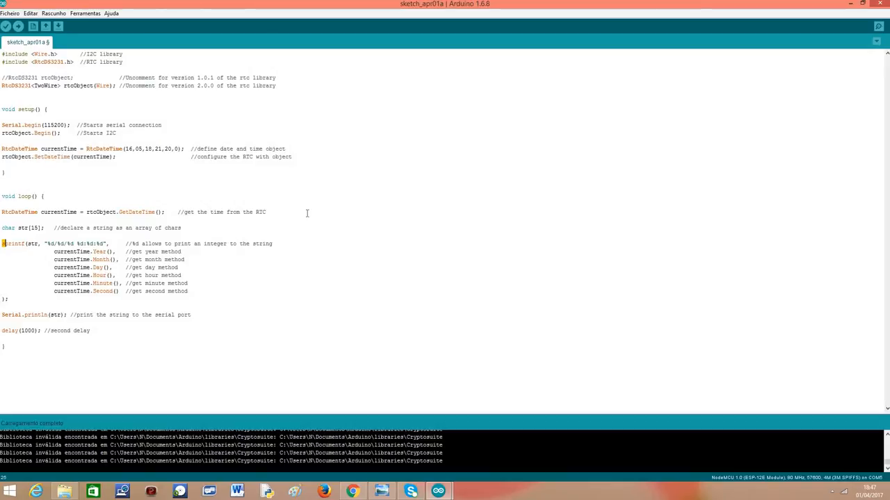
double_click(13, 243)
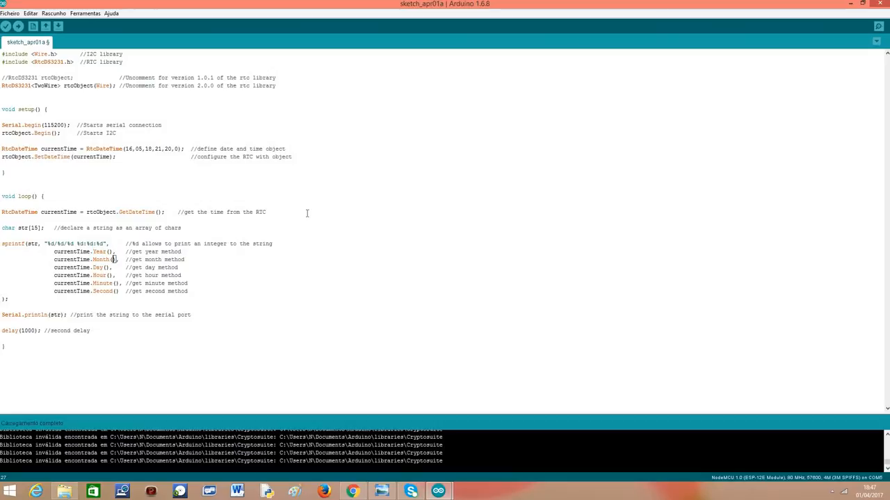
double_click(96, 259)
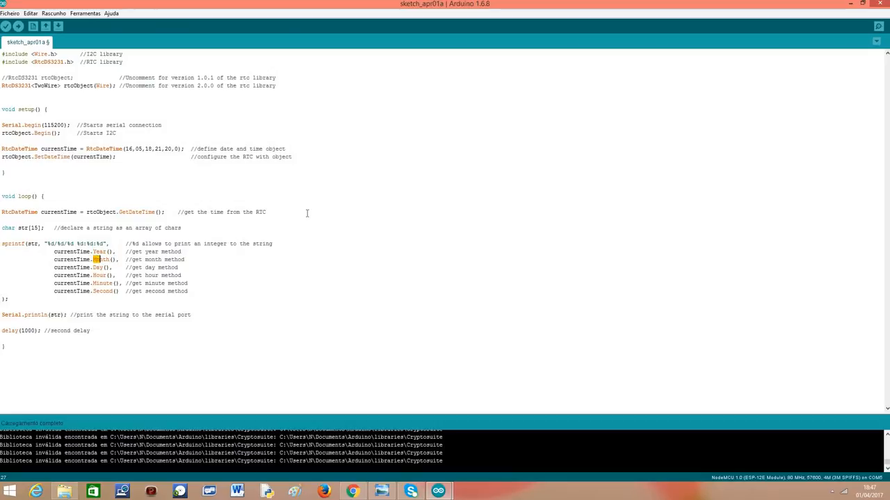
left_click(116, 268)
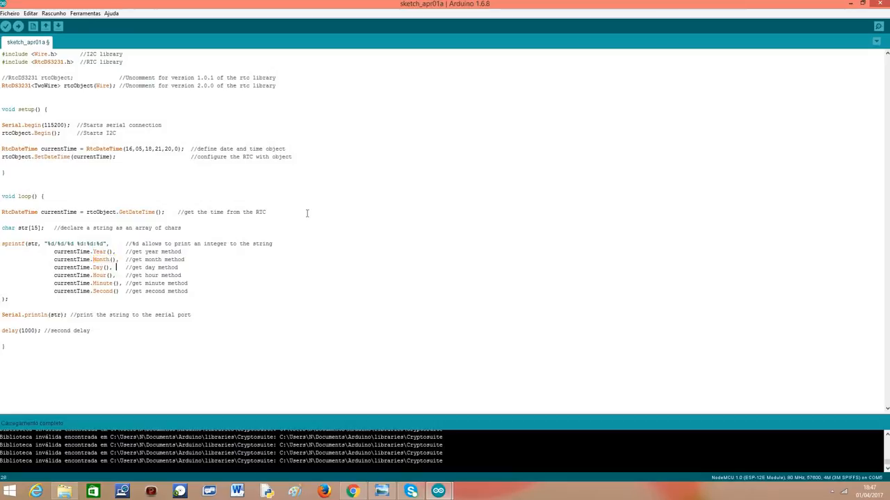
double_click(98, 267)
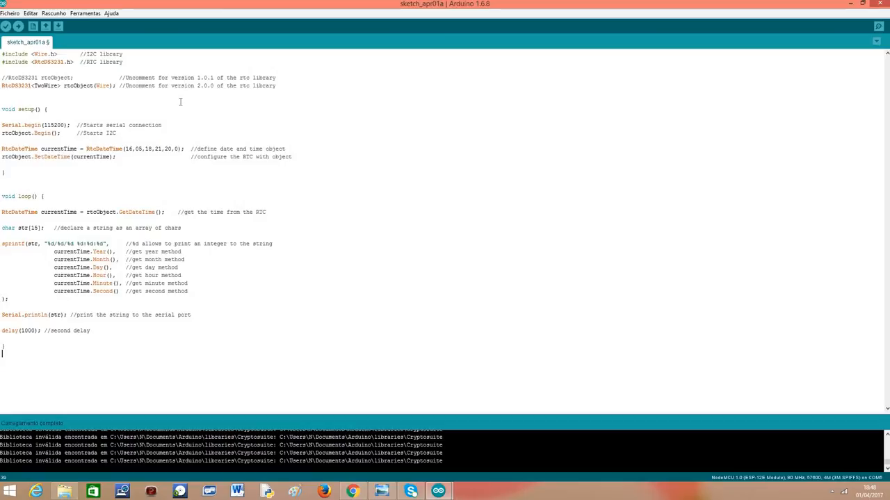
mouse_move(454, 257)
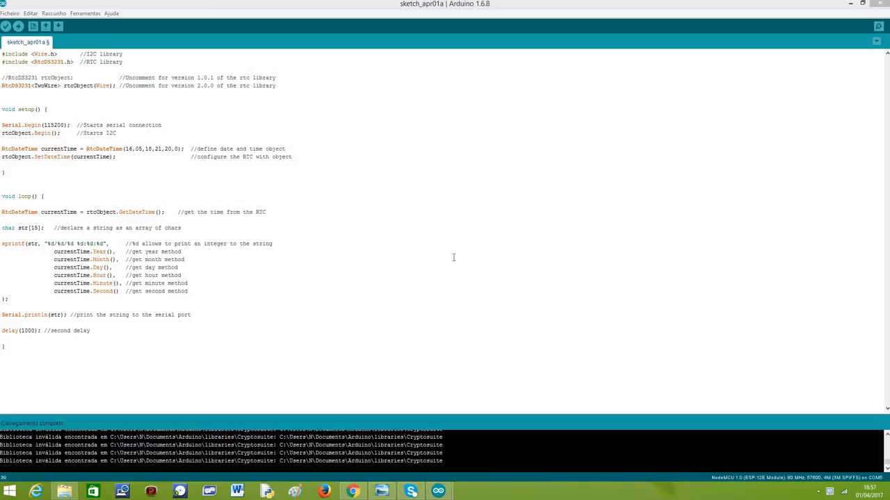
mouse_move(84, 30)
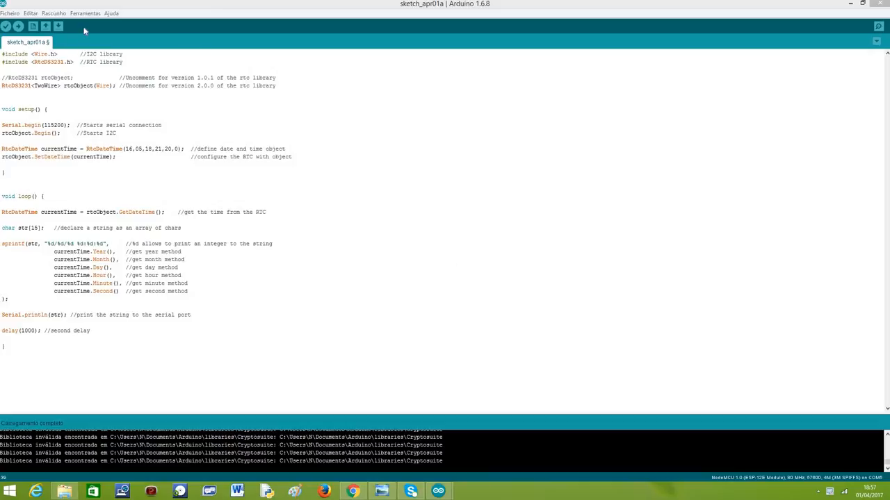
Step: Open the COM5 serial monitor from the Ferramentas menu to see per-second date and time output
left_click(84, 13)
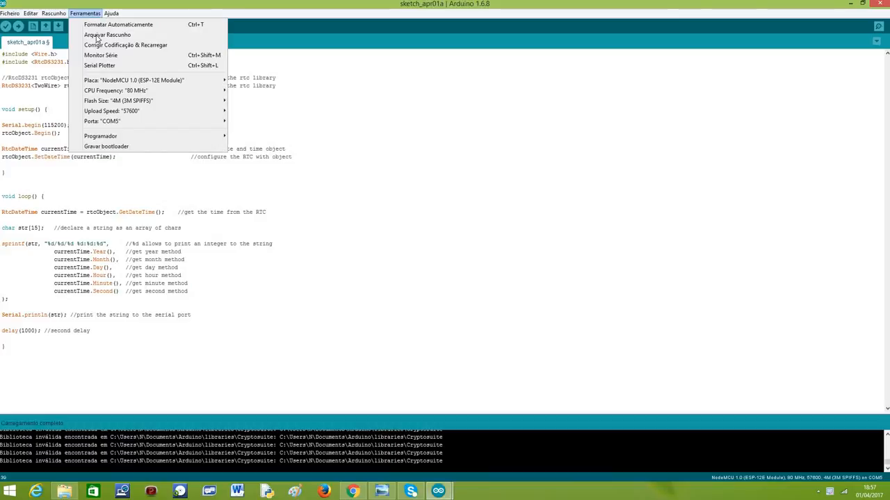
mouse_move(100, 54)
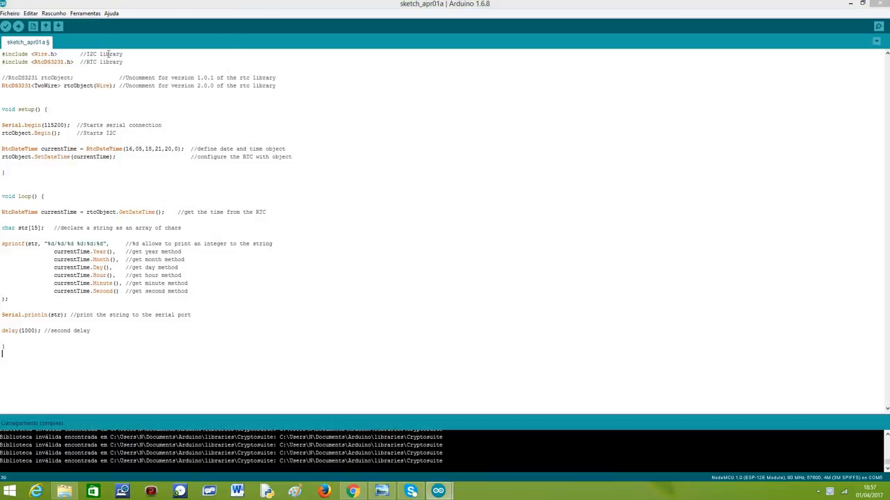
mouse_move(286, 233)
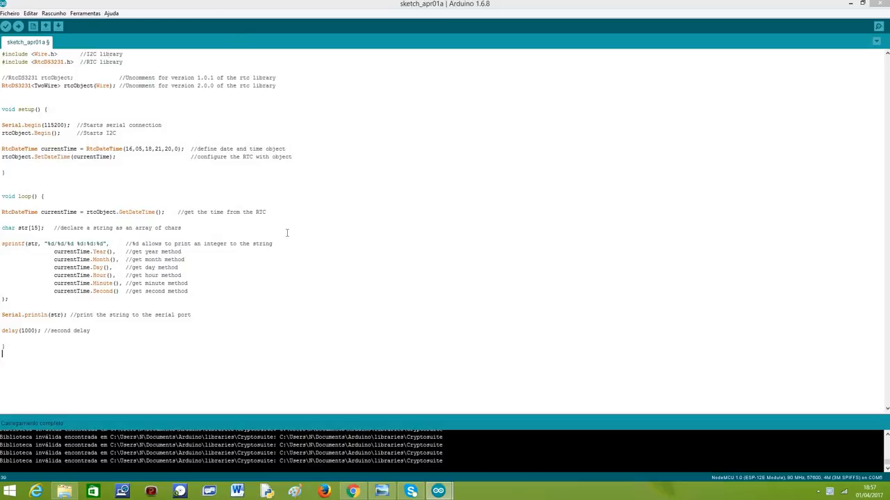
left_click(84, 13)
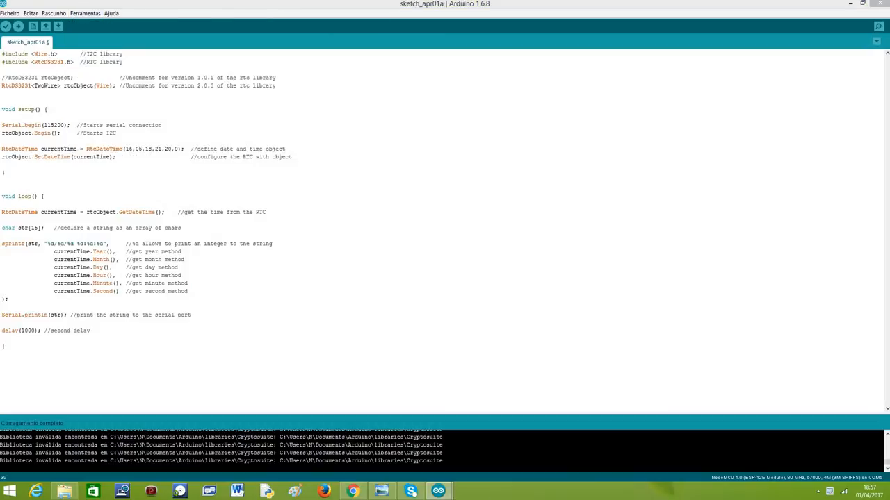
left_click(879, 26)
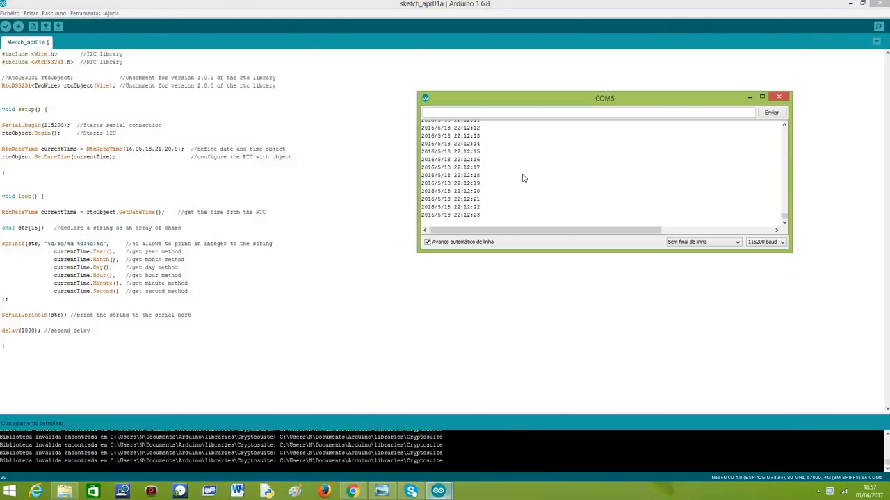